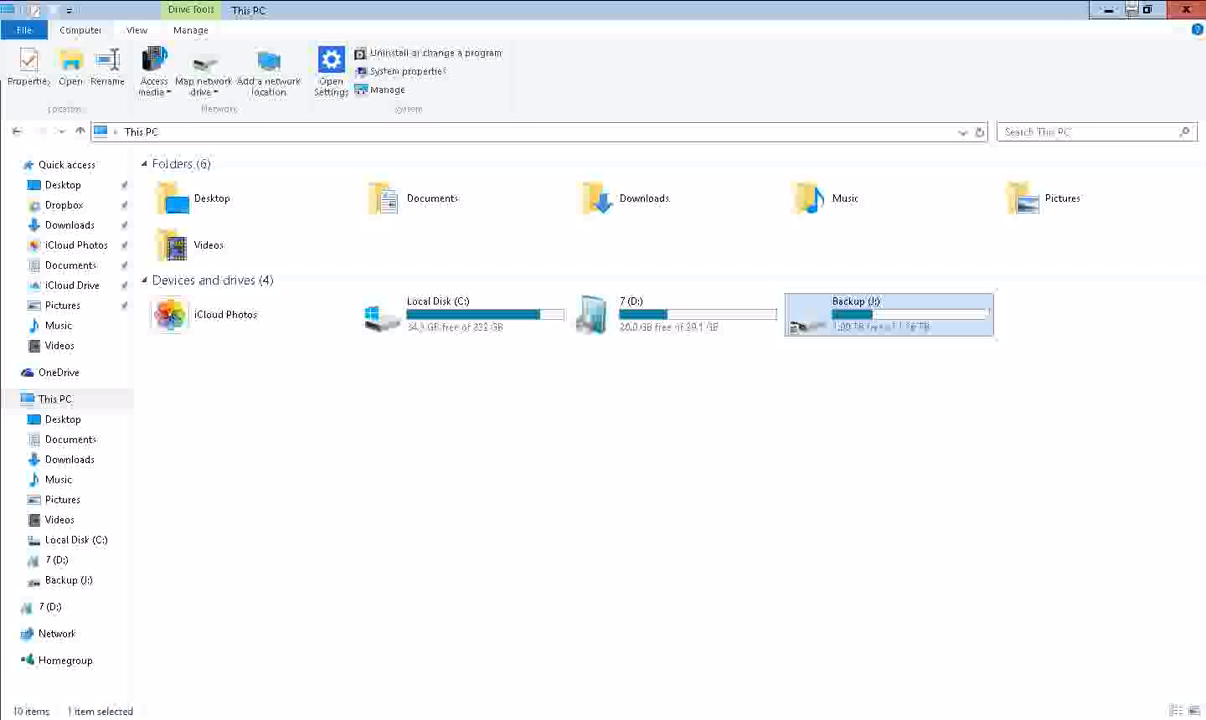
{"action": "mouse_move", "coordinate": [266, 399]}
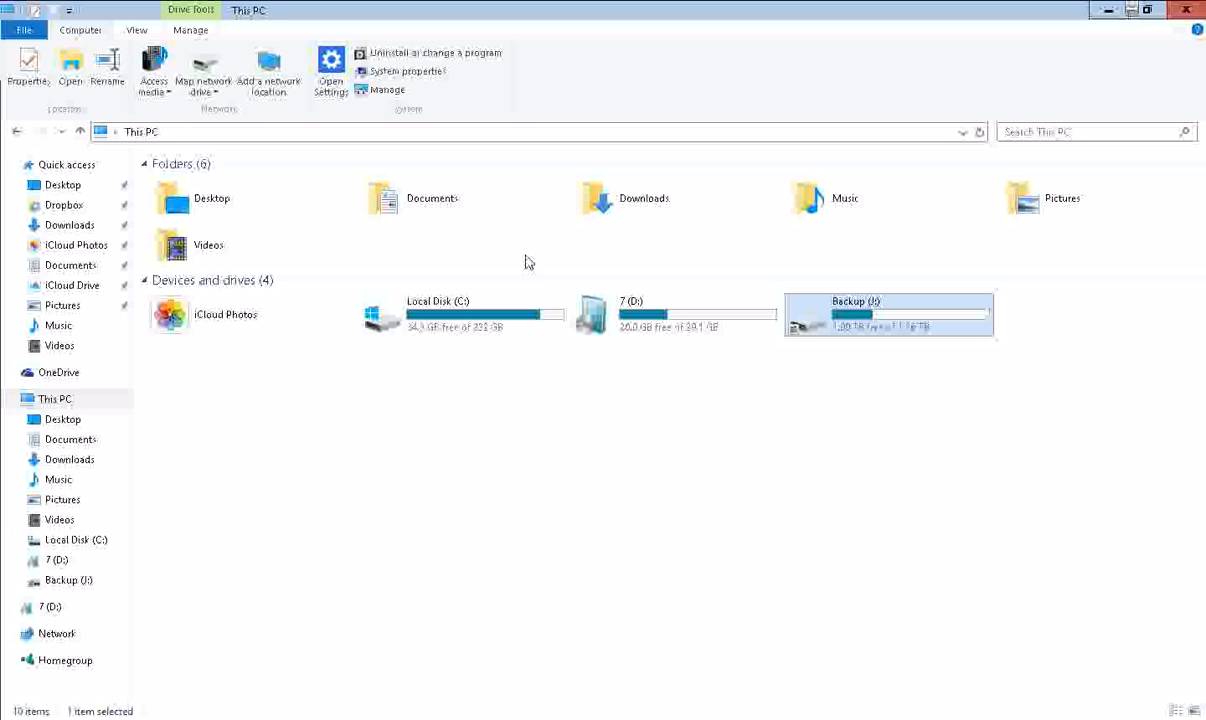
{"action": "mouse_move", "coordinate": [415, 370]}
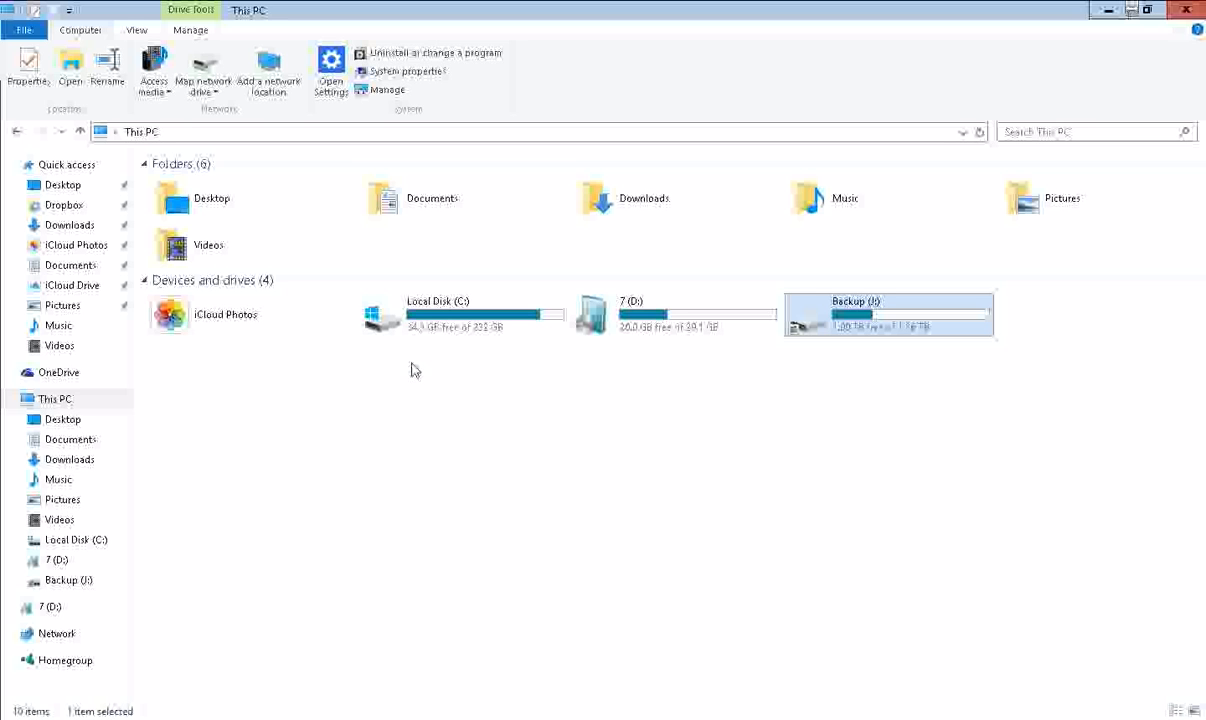
{"action": "mouse_move", "coordinate": [435, 403]}
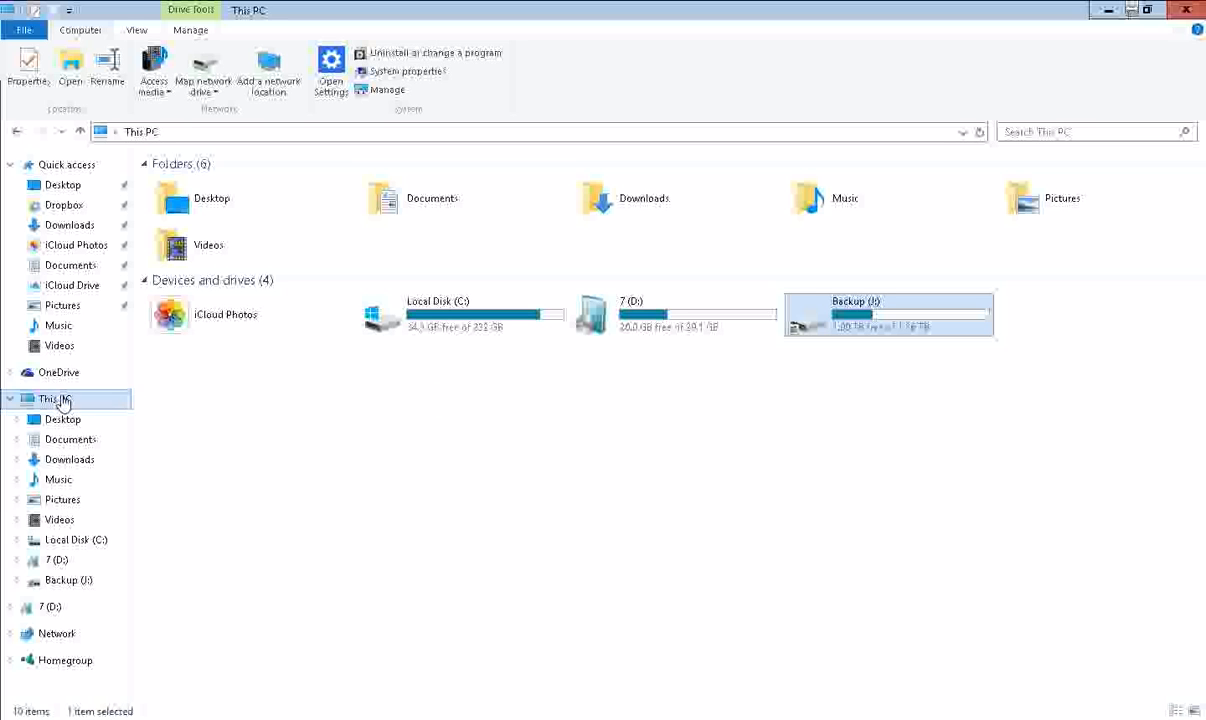
- Bring up the context menu for This PC in File Explorer's navigation pane
{"action": "right_click", "coordinate": [55, 398]}
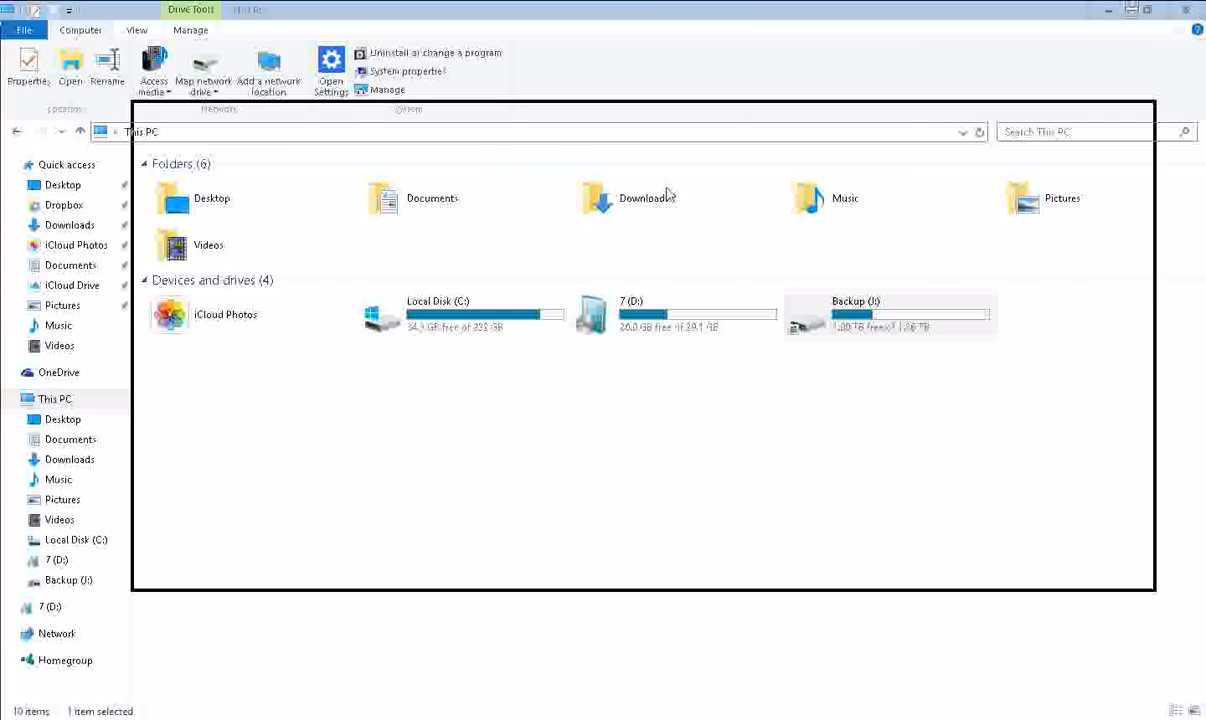
- Show This PC's System page, then open Advanced system settings
{"action": "left_click", "coordinate": [394, 71]}
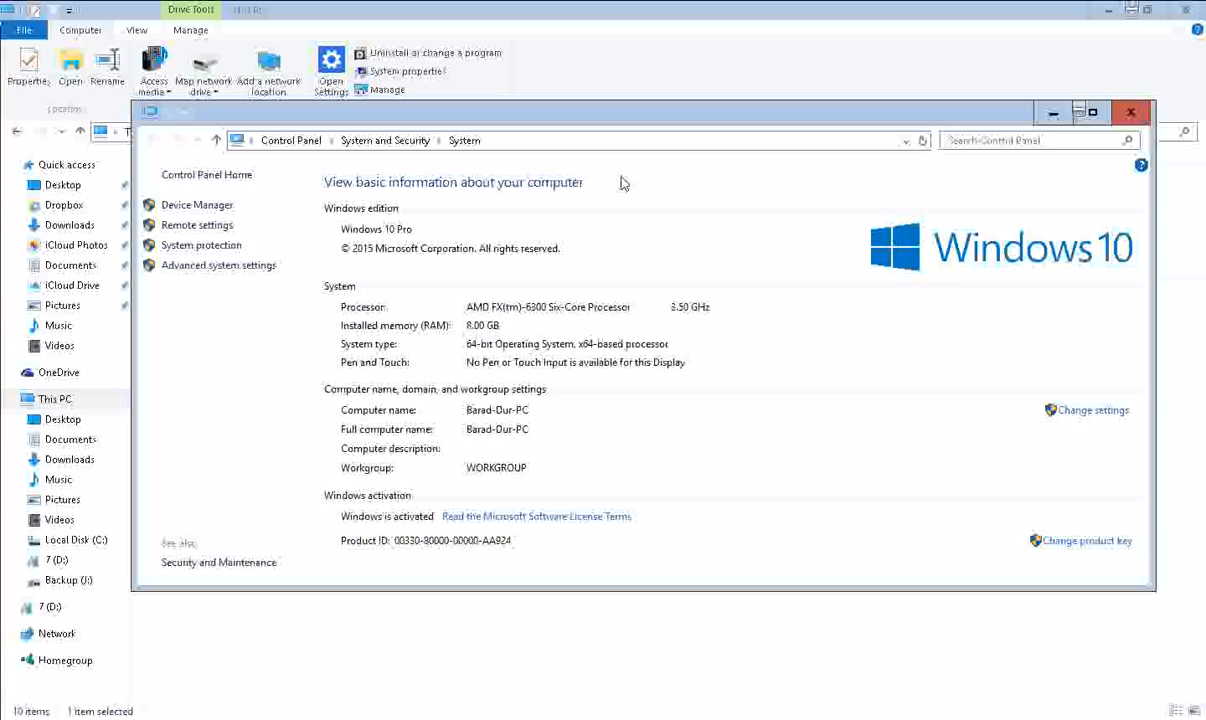
{"action": "mouse_move", "coordinate": [218, 265]}
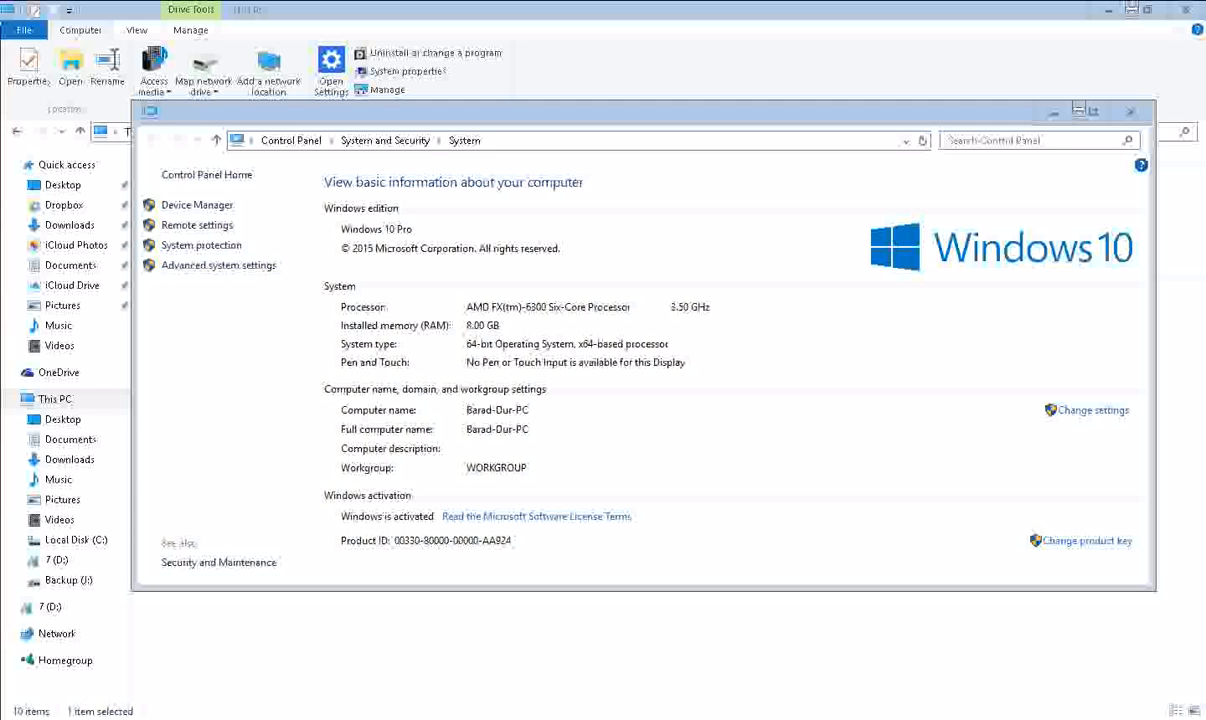
{"action": "left_click", "coordinate": [218, 265]}
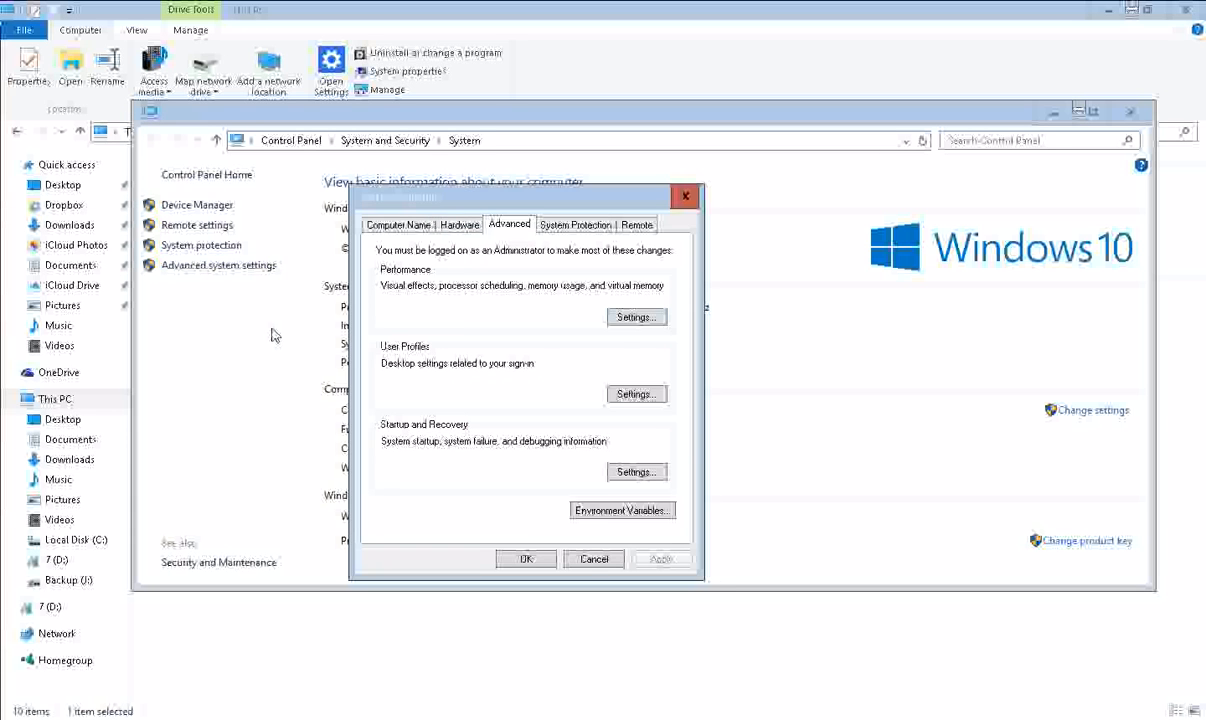
{"action": "mouse_move", "coordinate": [502, 281]}
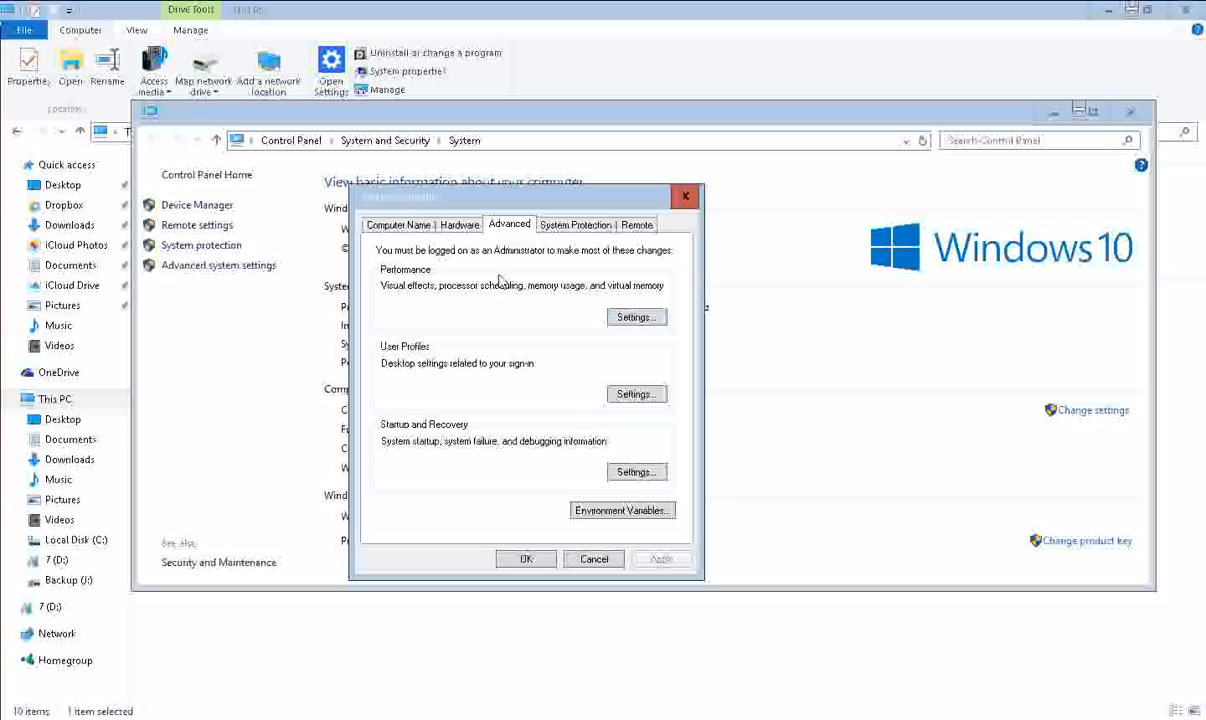
{"action": "mouse_move", "coordinate": [450, 284]}
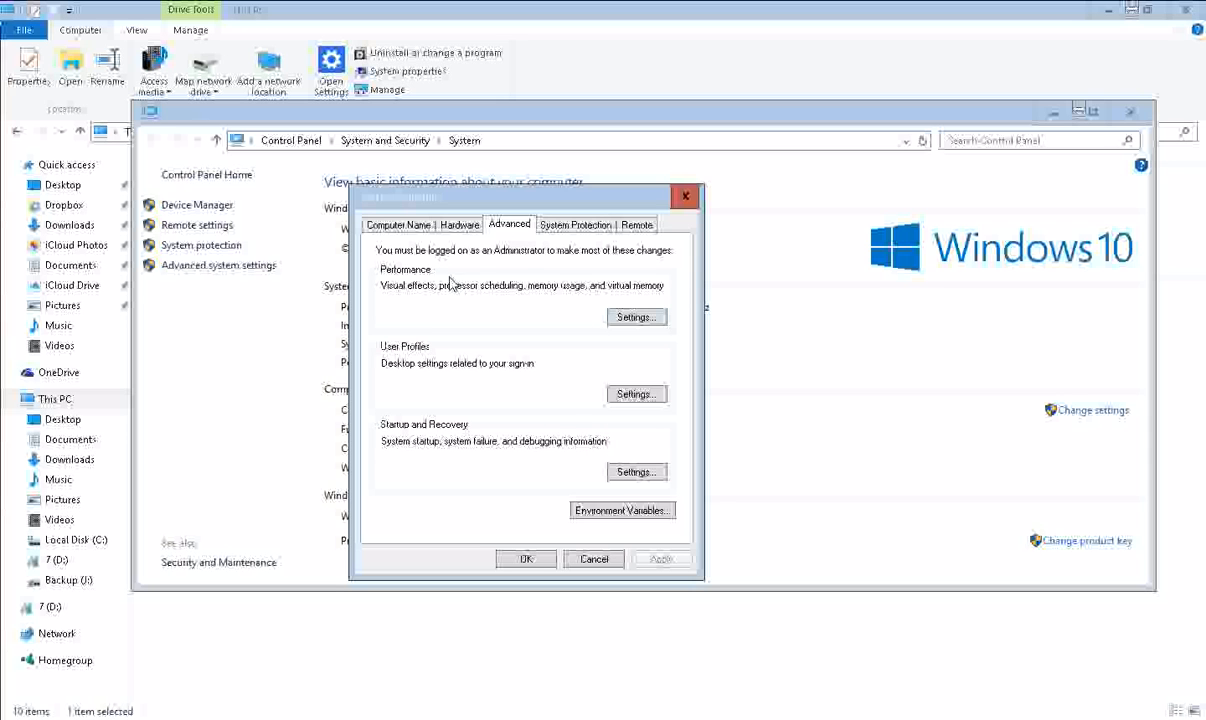
{"action": "left_click", "coordinate": [635, 317]}
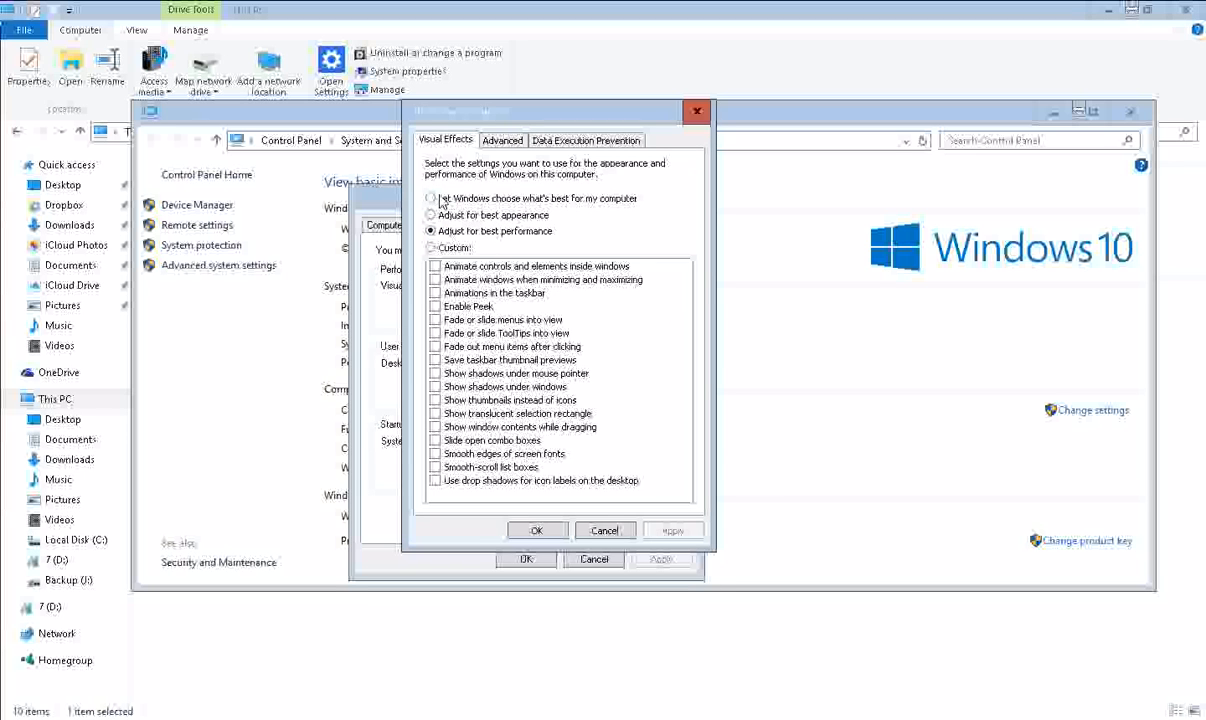
{"action": "left_click", "coordinate": [431, 198]}
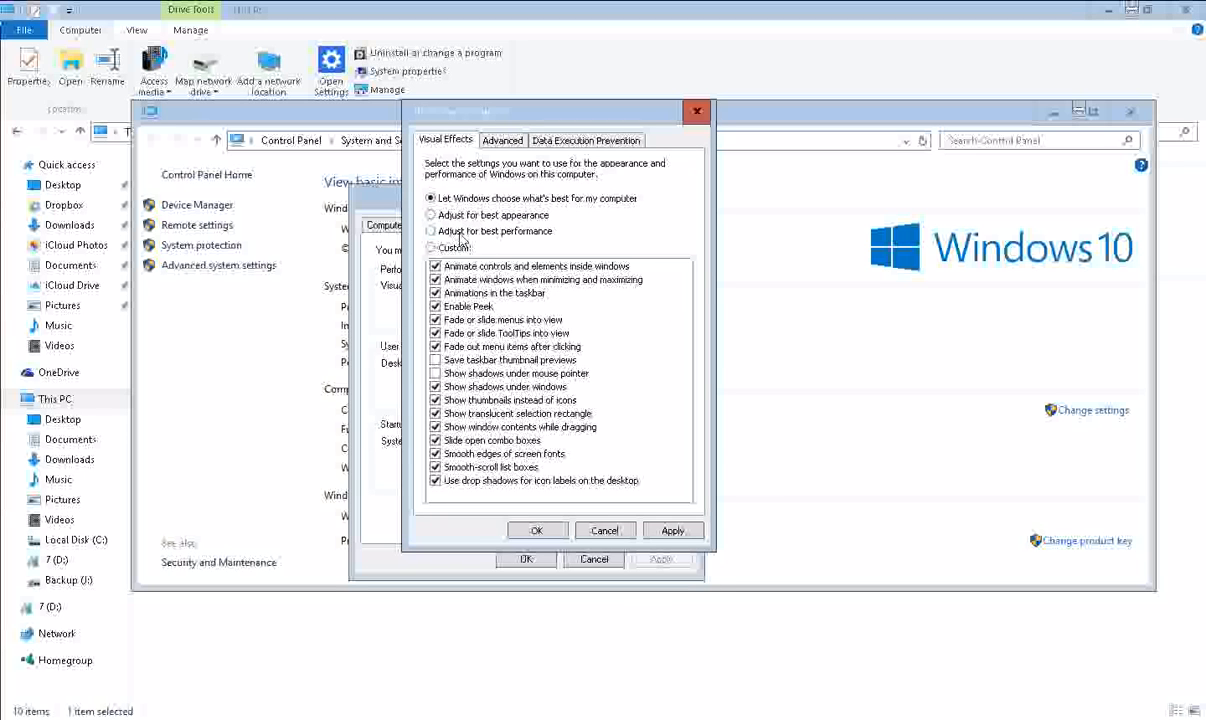
{"action": "left_click", "coordinate": [431, 231]}
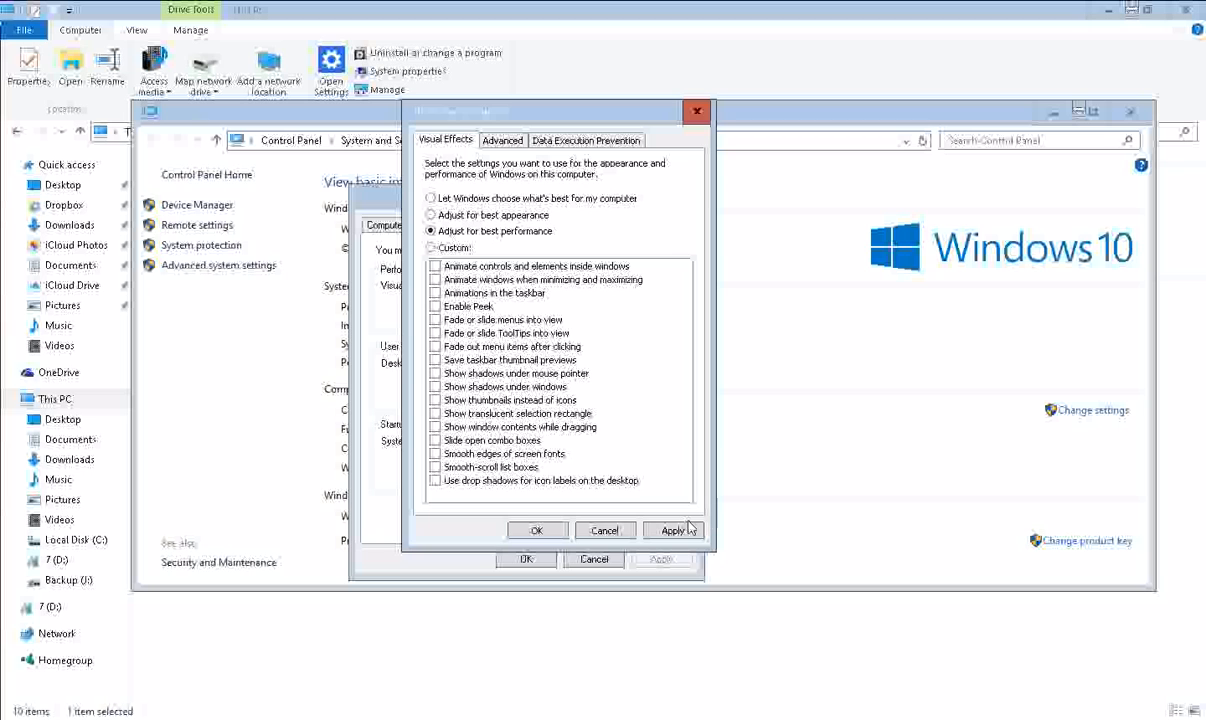
{"action": "mouse_move", "coordinate": [585, 505]}
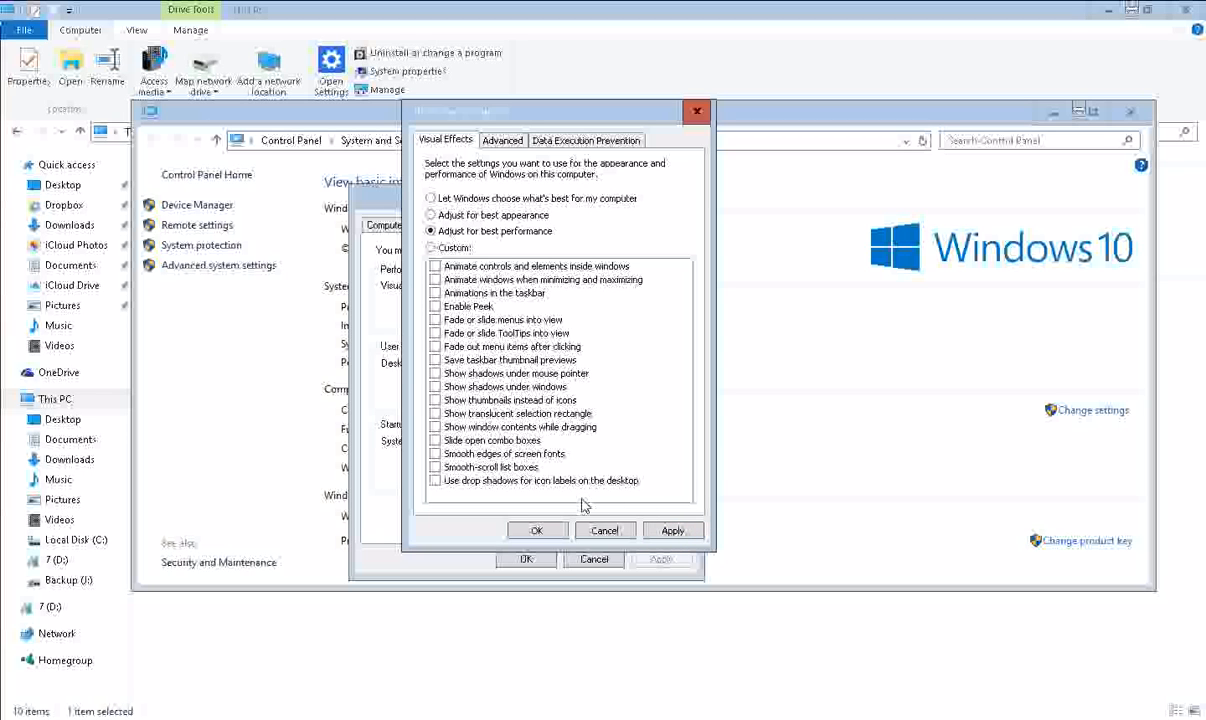
{"action": "mouse_move", "coordinate": [498, 405]}
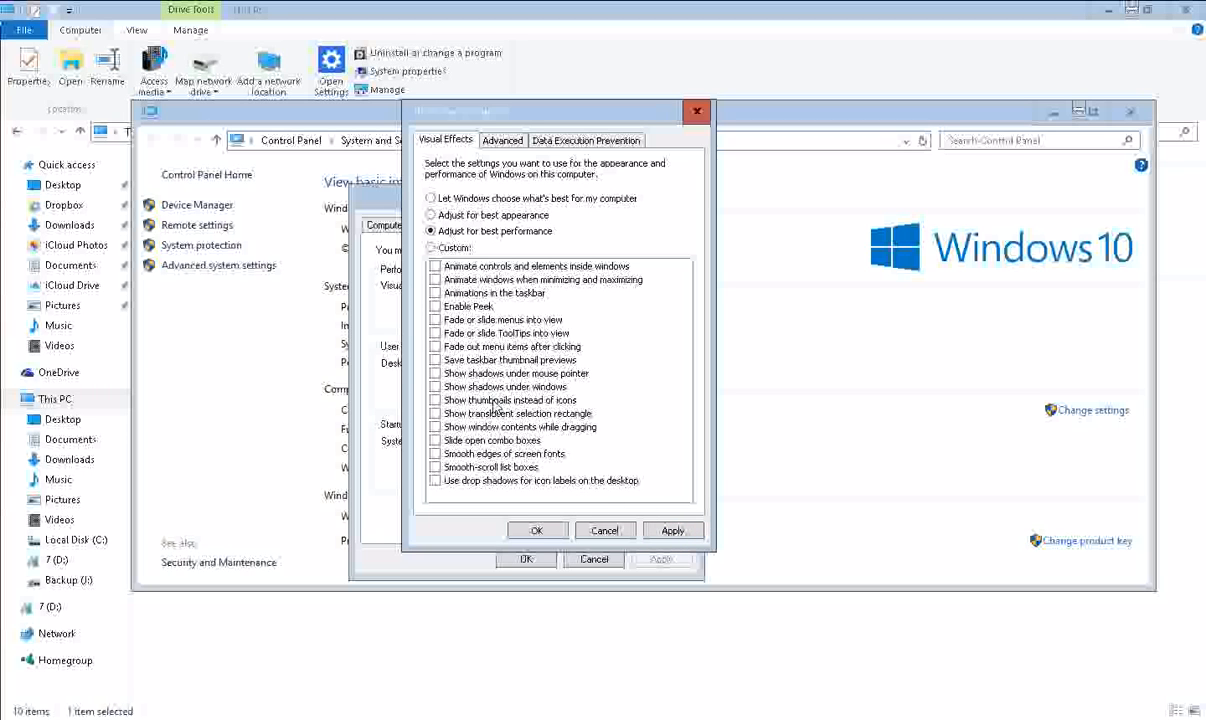
{"action": "left_click", "coordinate": [434, 400]}
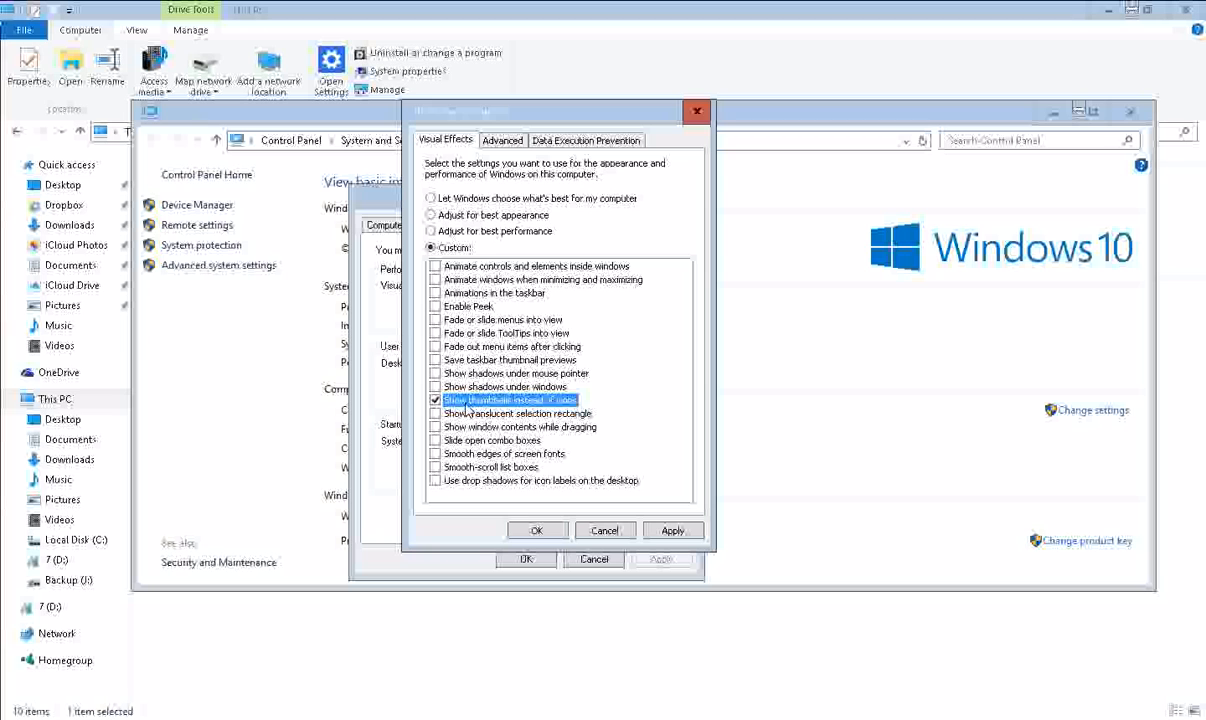
{"action": "mouse_move", "coordinate": [558, 514]}
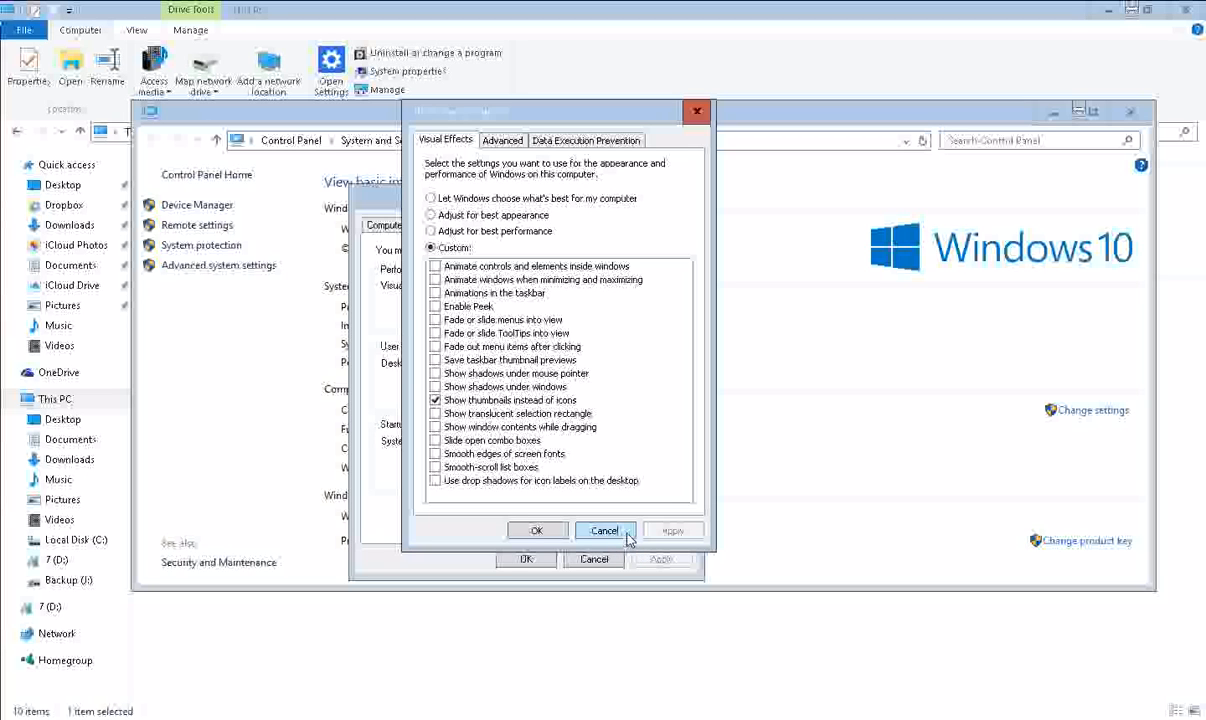
{"action": "left_click", "coordinate": [605, 530]}
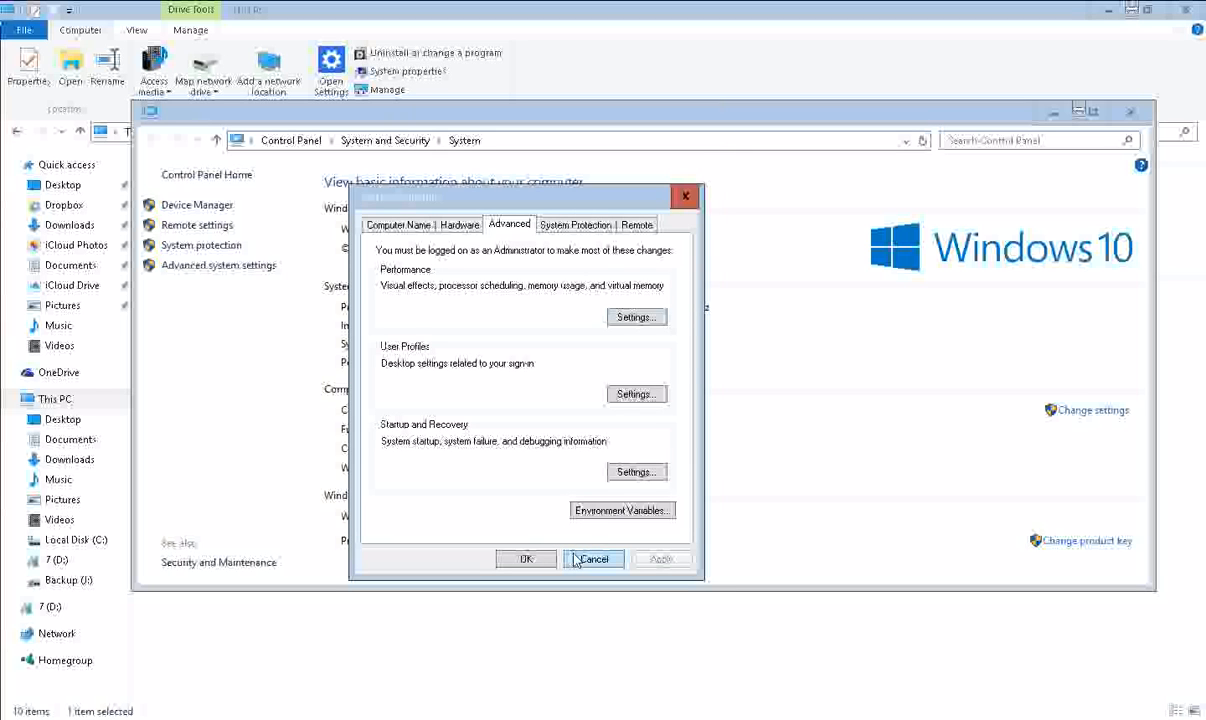
- Close System Properties and make High performance the active plan in Power Options
{"action": "left_click", "coordinate": [593, 558]}
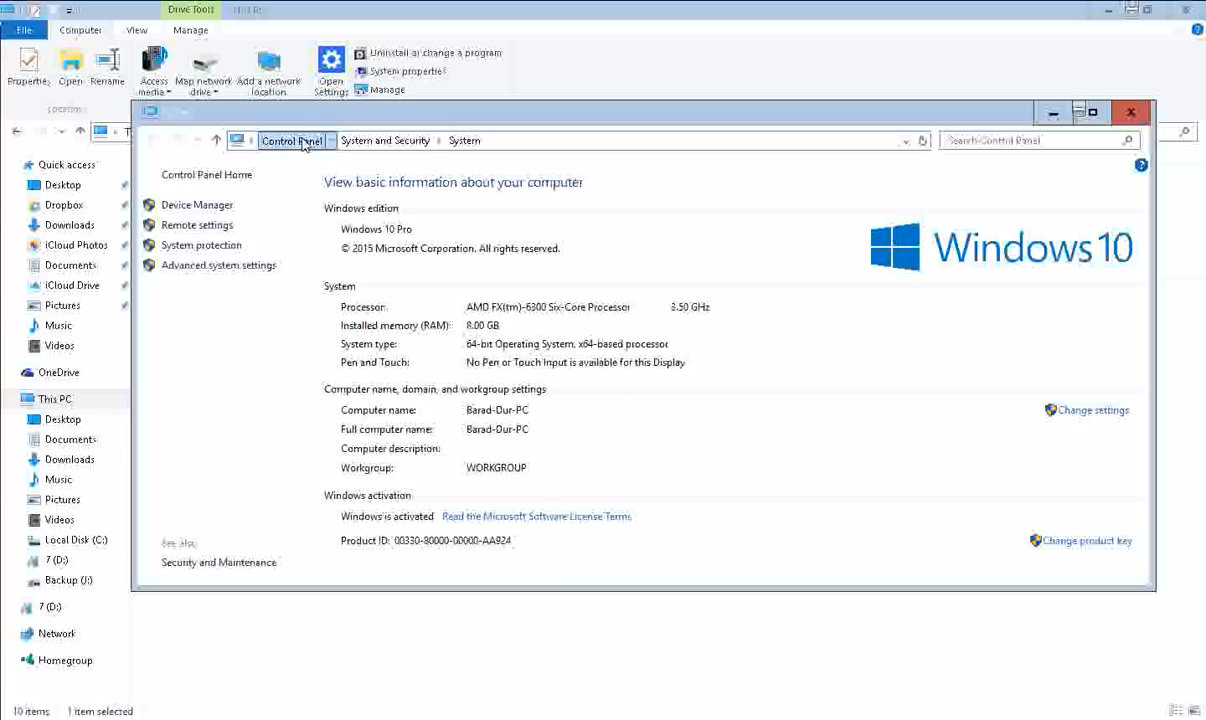
{"action": "left_click", "coordinate": [290, 140]}
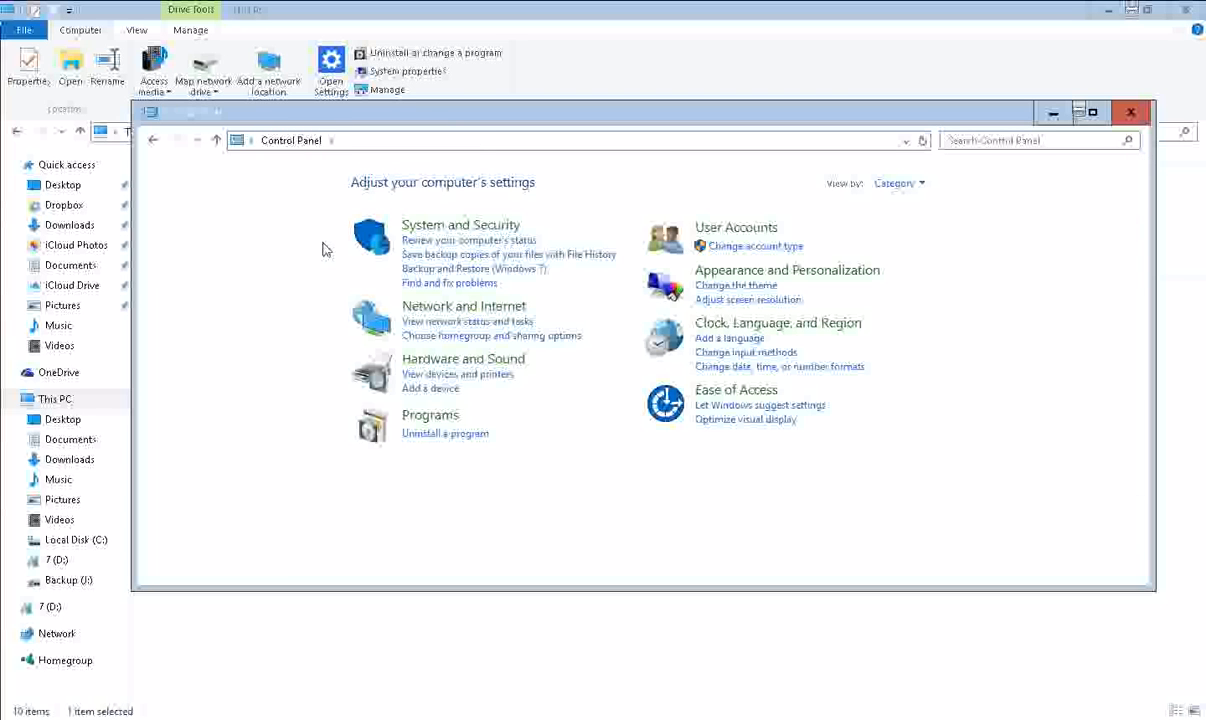
{"action": "left_click", "coordinate": [460, 224]}
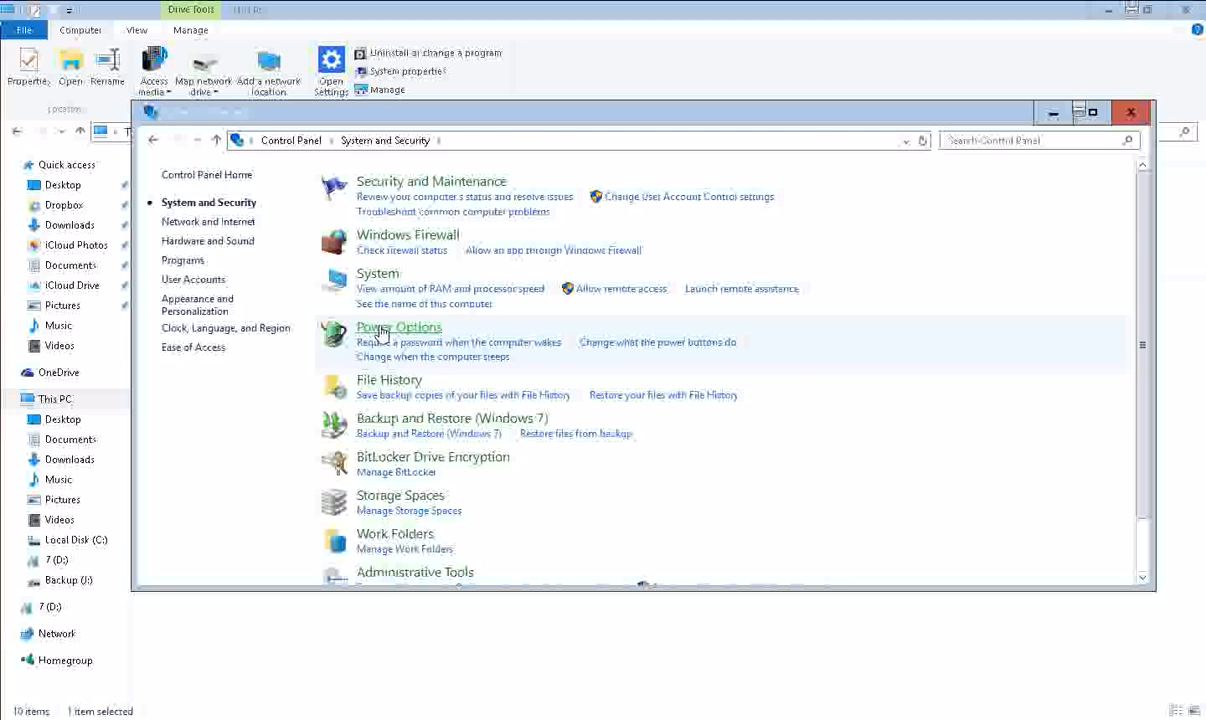
{"action": "left_click", "coordinate": [398, 327]}
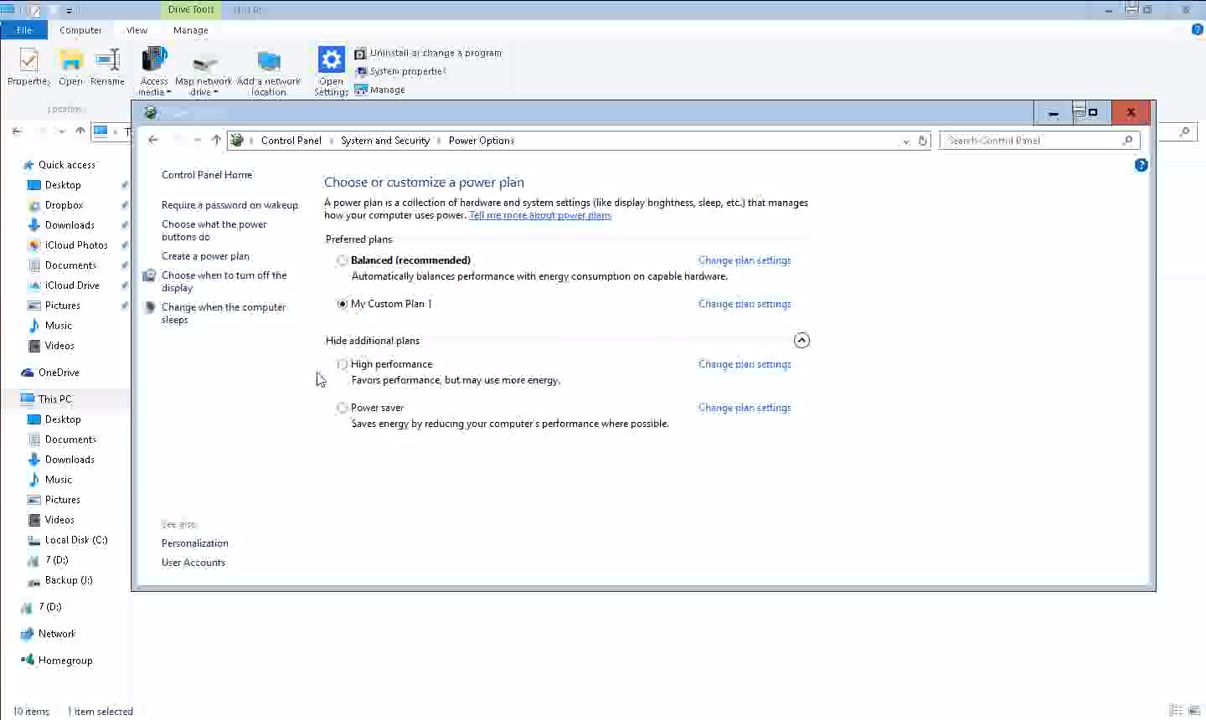
{"action": "left_click", "coordinate": [343, 364]}
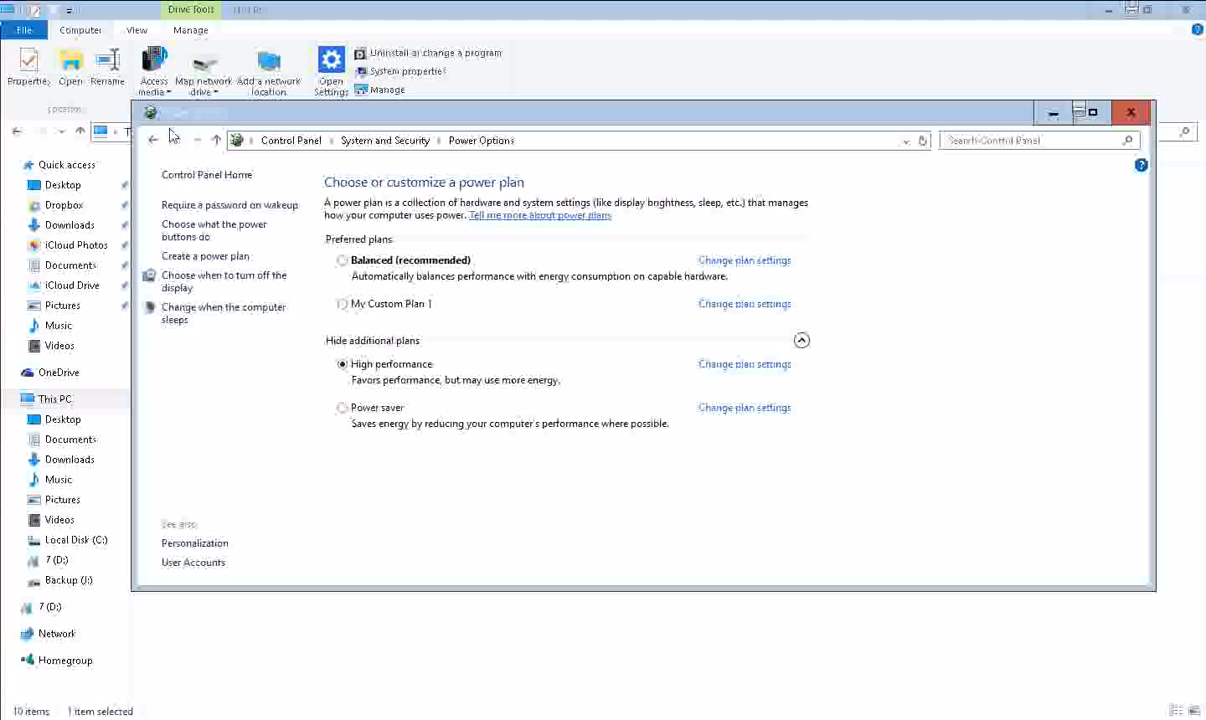
- Go back to System and Security and scroll through its list of items
{"action": "left_click", "coordinate": [152, 140]}
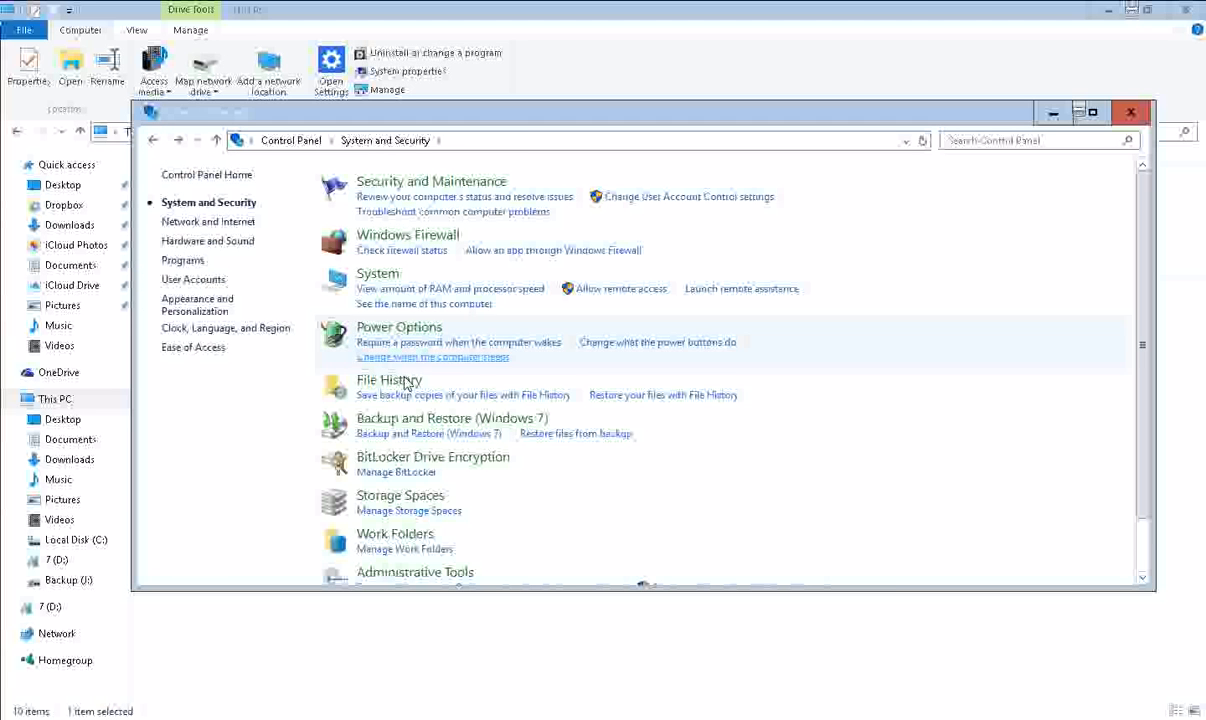
{"action": "scroll", "scroll_direction": "down", "scroll_amount": 3}
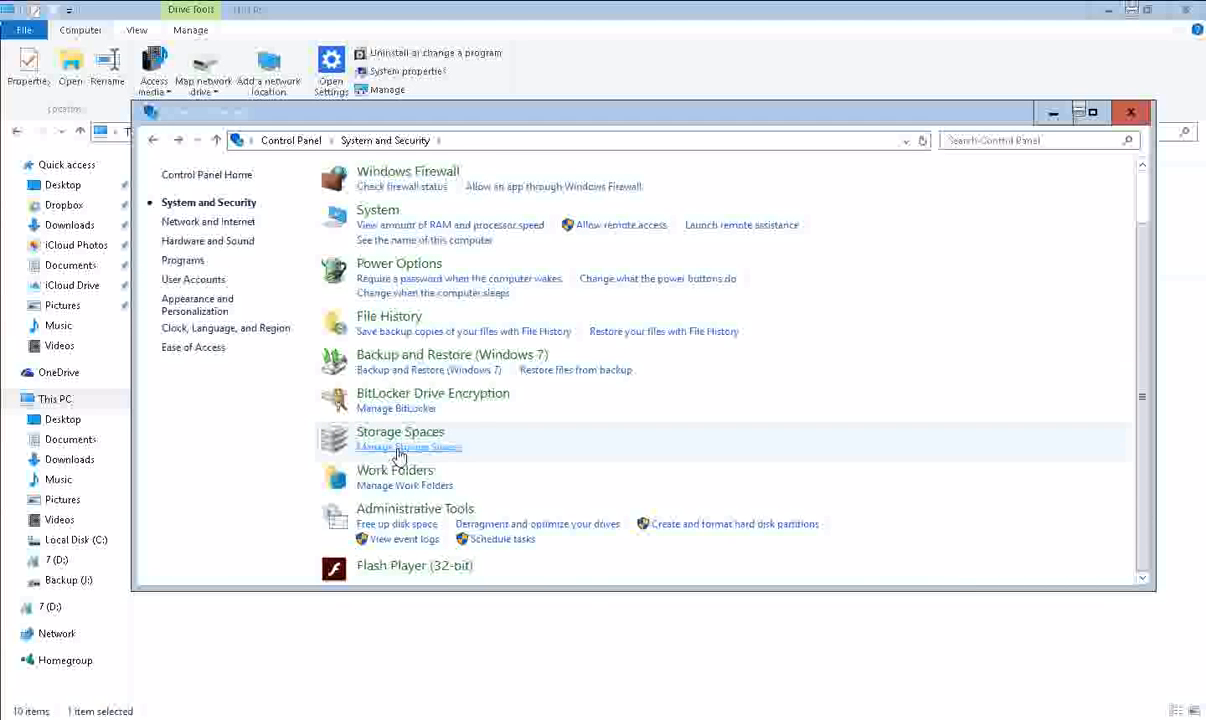
{"action": "scroll", "scroll_direction": "up", "scroll_amount": 3}
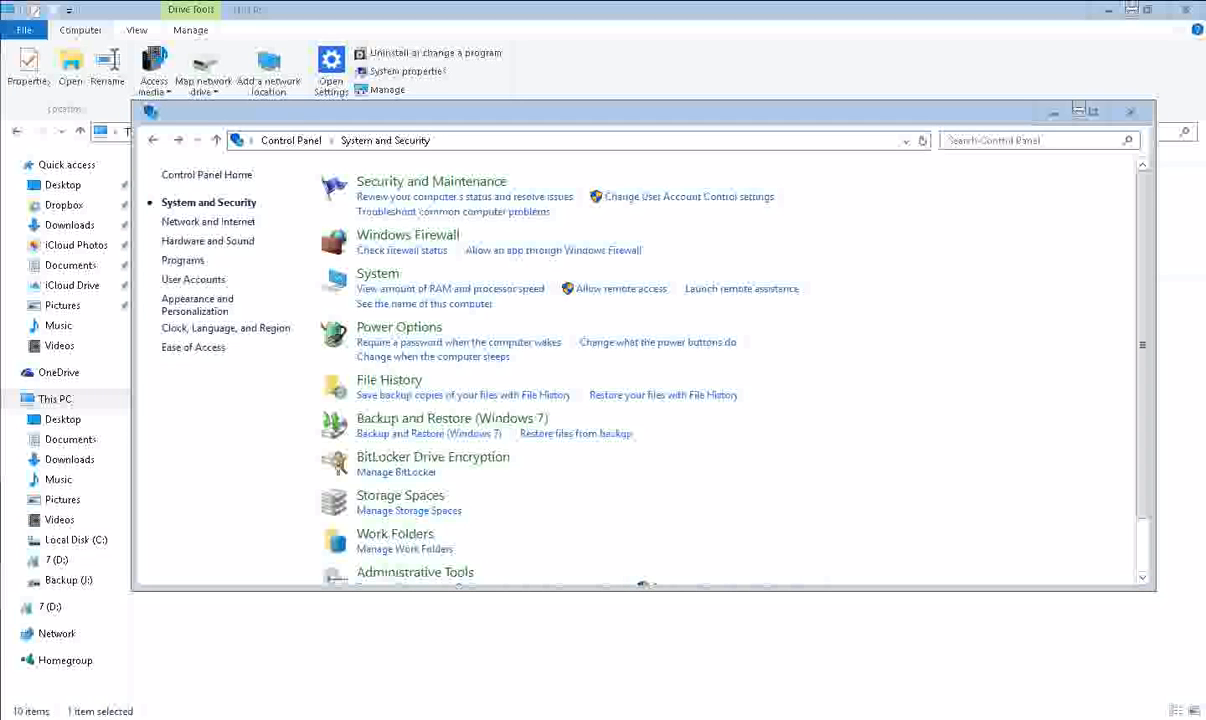
{"action": "left_click", "coordinate": [290, 140]}
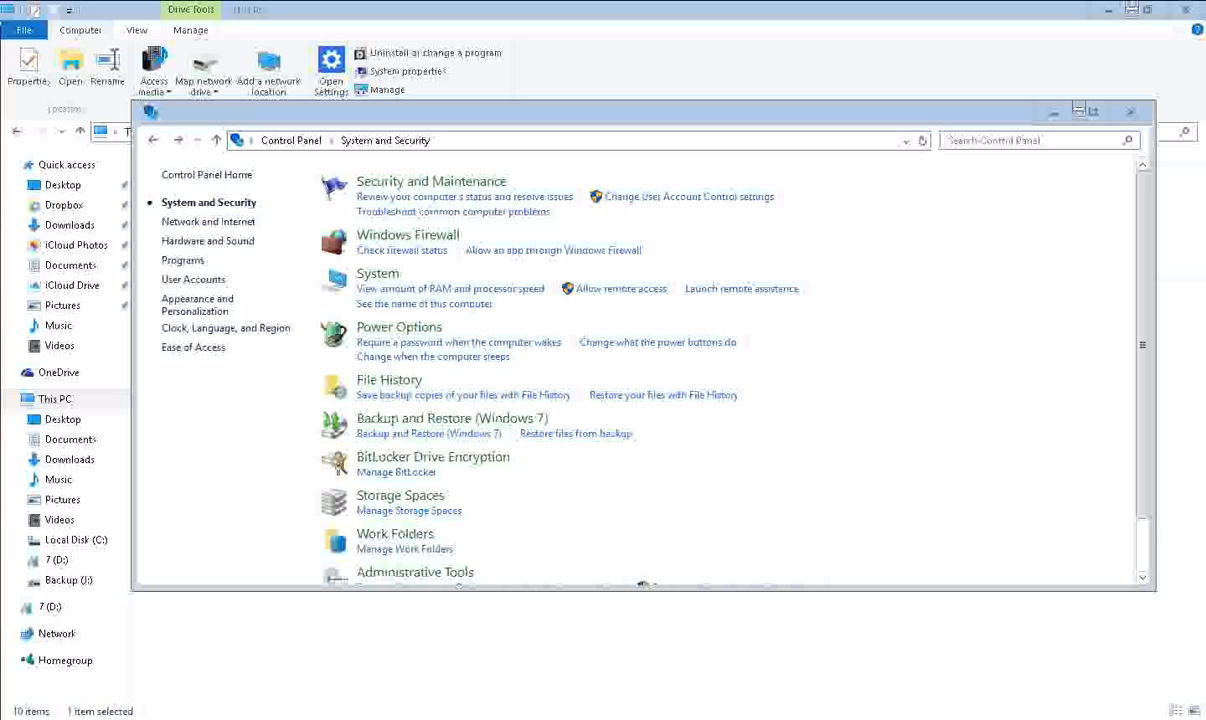
- Open Settings maximized and go to Personalization > Colors
{"action": "left_click", "coordinate": [331, 70]}
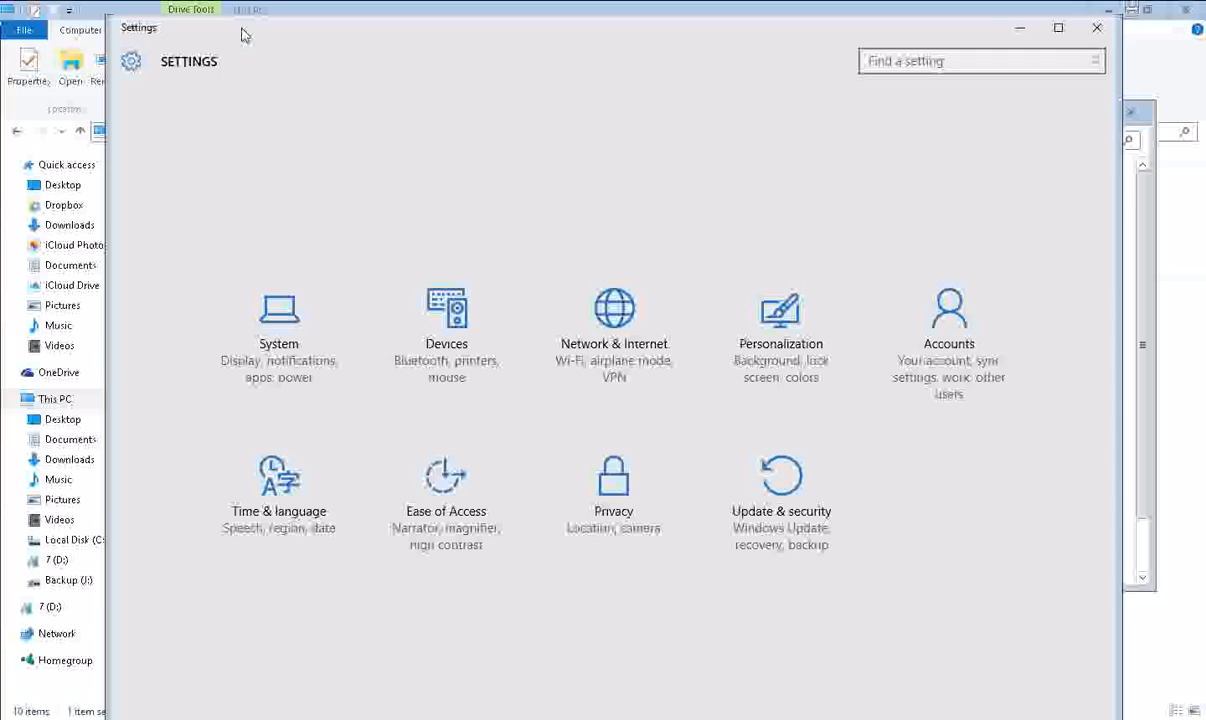
{"action": "left_click", "coordinate": [1058, 27]}
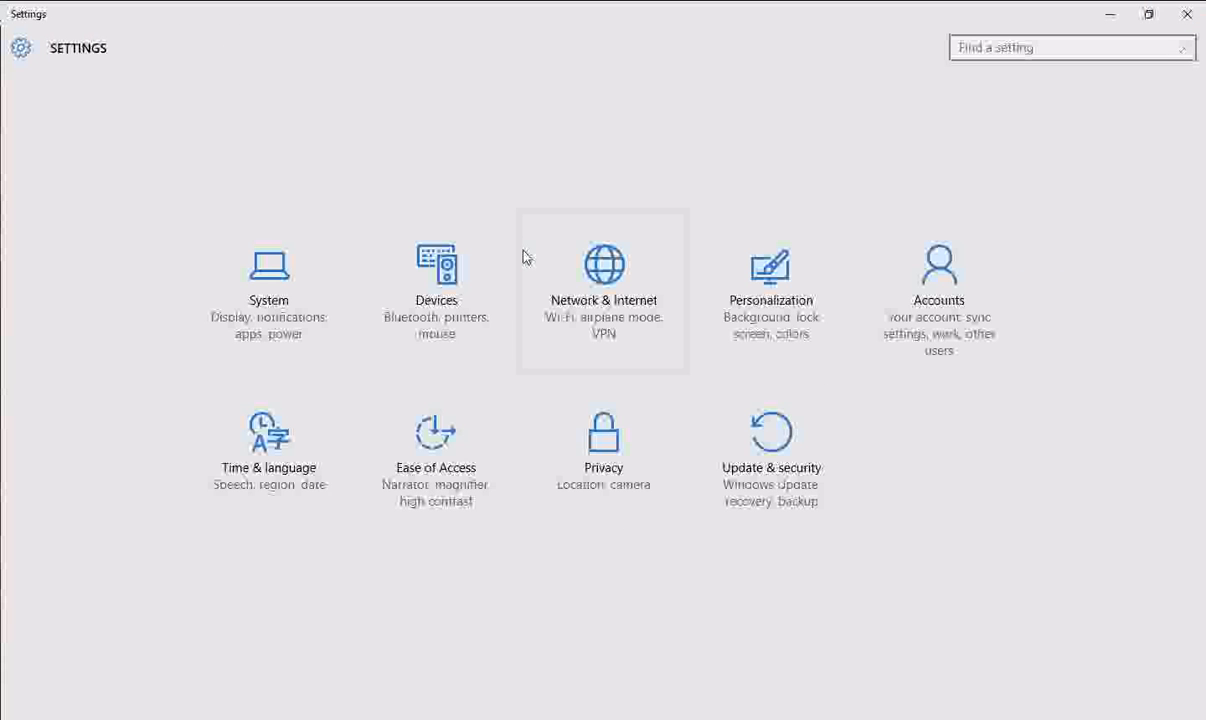
{"action": "mouse_move", "coordinate": [556, 270]}
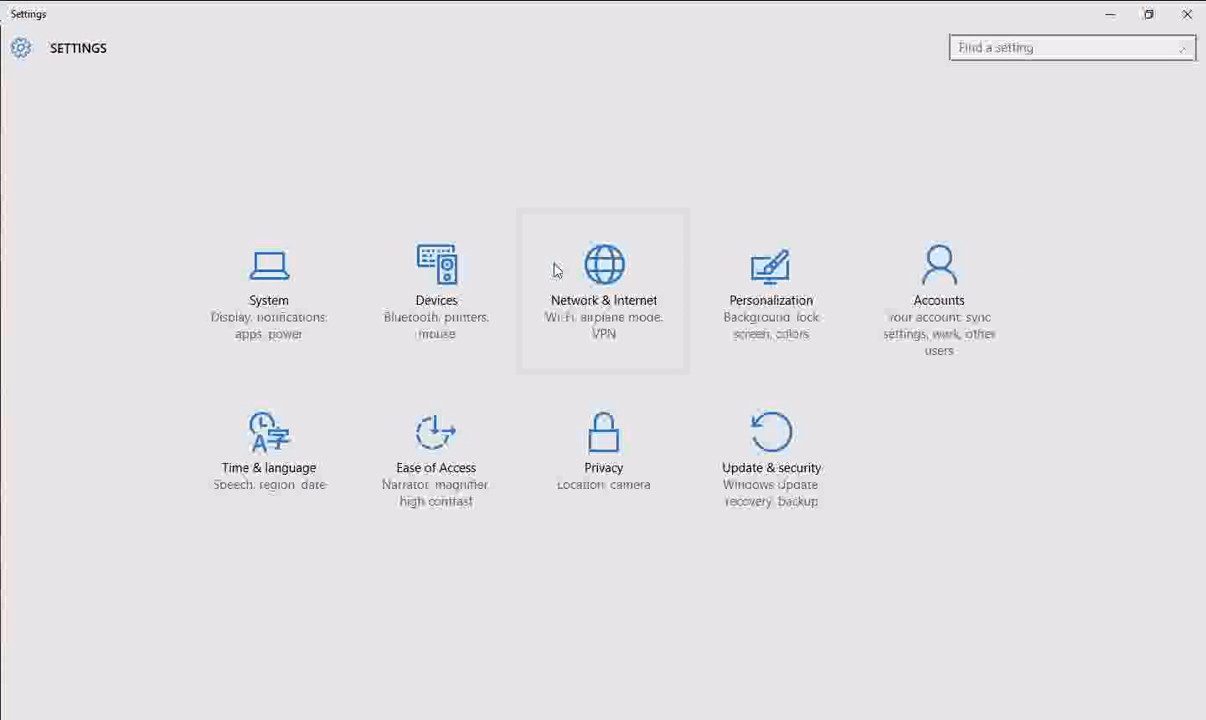
{"action": "mouse_move", "coordinate": [770, 290]}
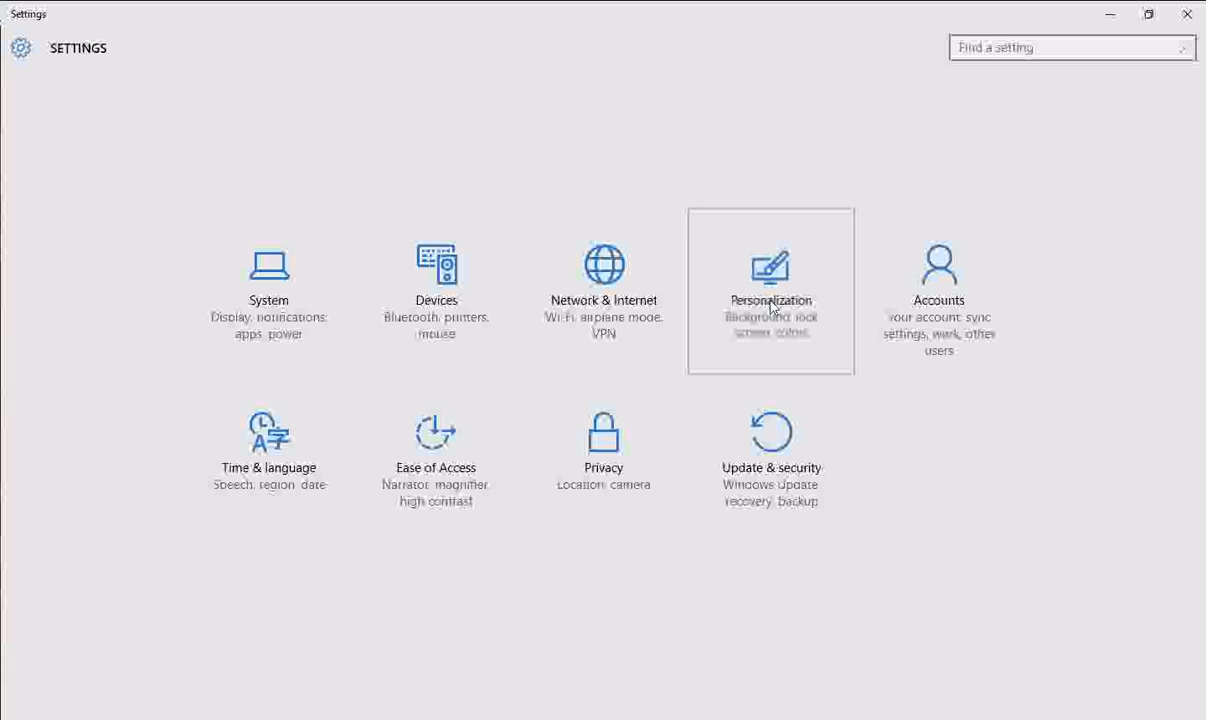
{"action": "left_click", "coordinate": [770, 290]}
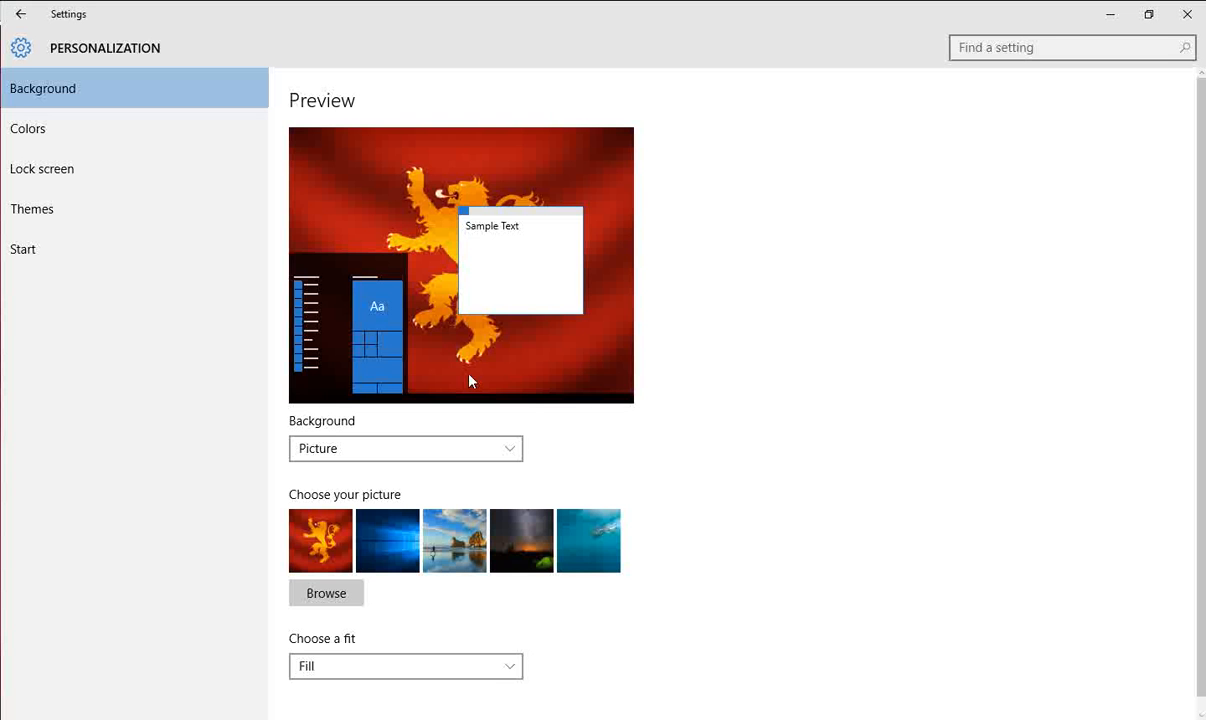
{"action": "left_click", "coordinate": [28, 128]}
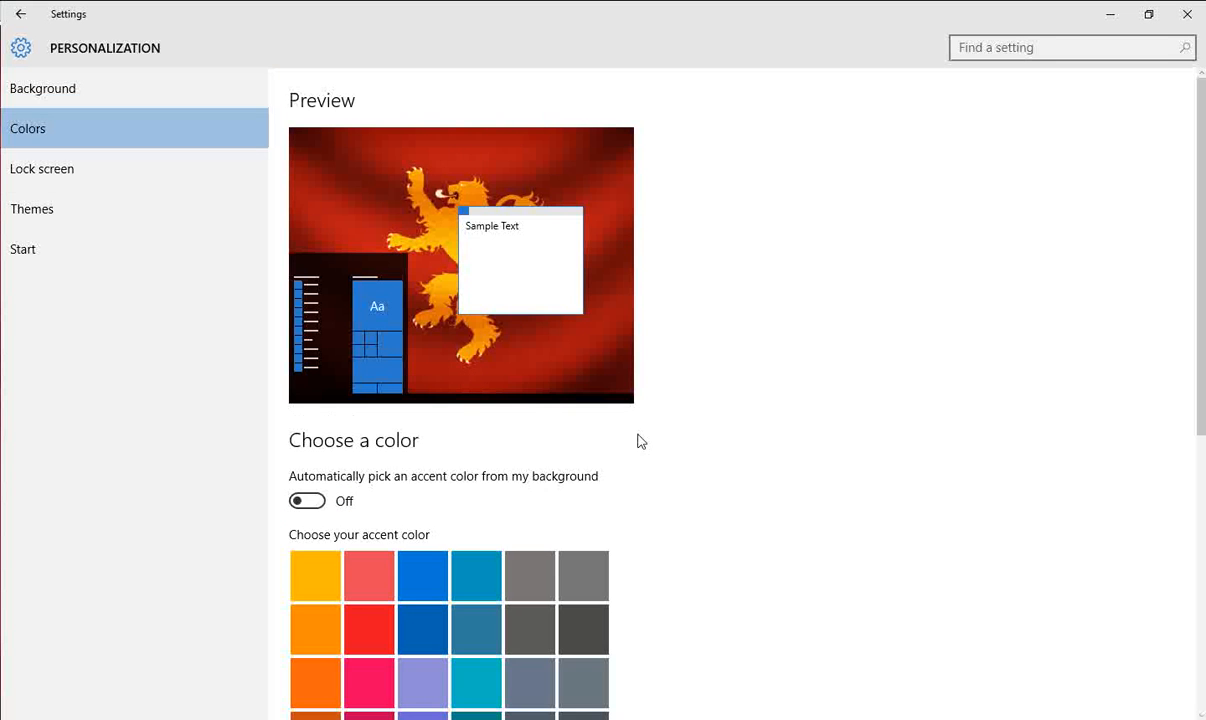
{"action": "scroll", "scroll_direction": "down", "scroll_amount": 3}
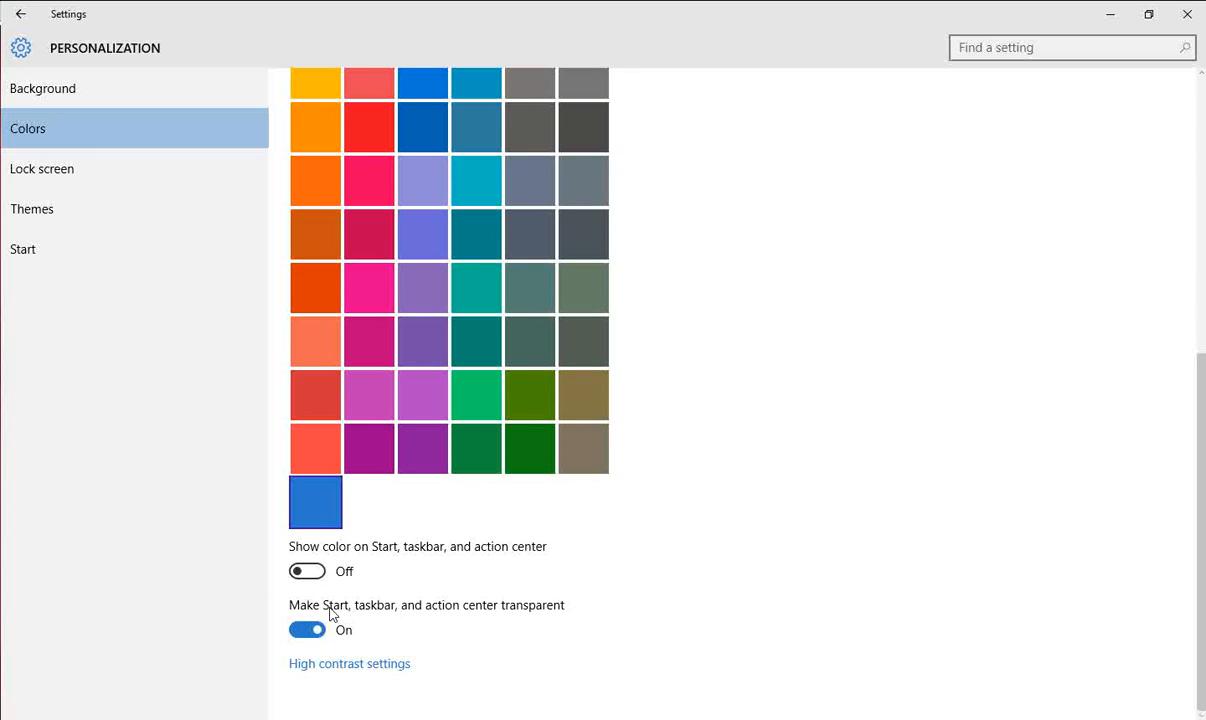
{"action": "mouse_move", "coordinate": [438, 615]}
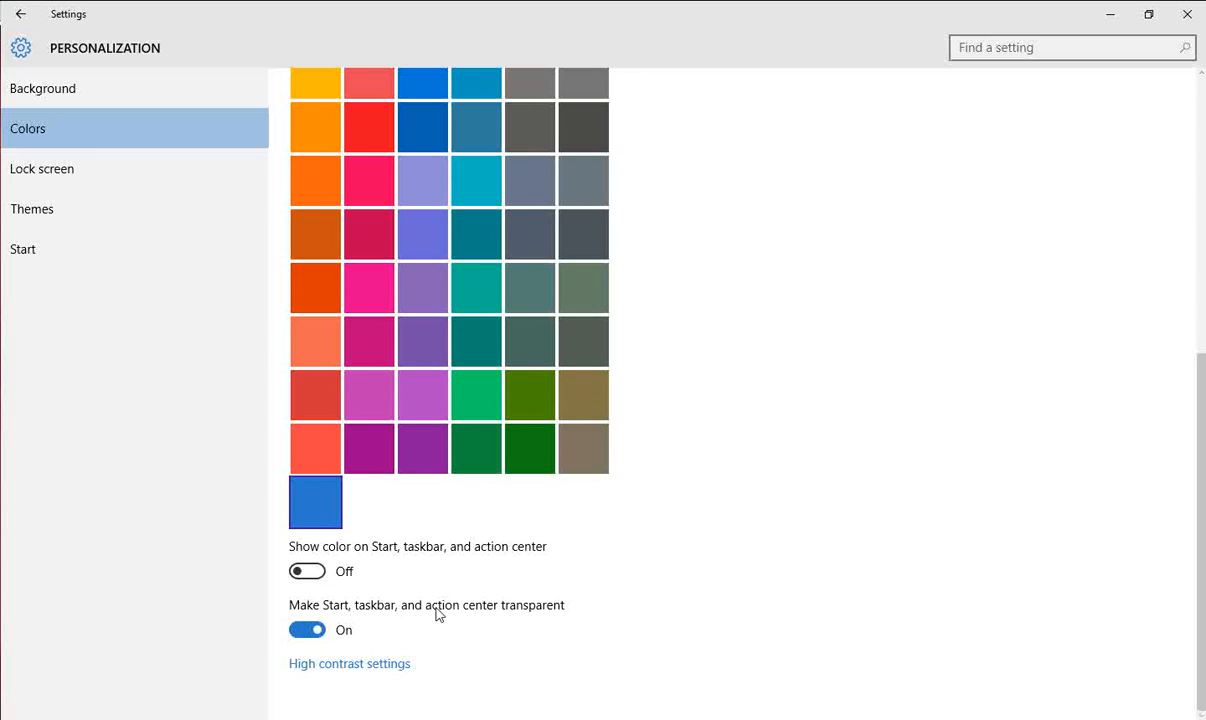
- Switch Start, taskbar and action center transparency to Off, then close Settings
{"action": "left_click", "coordinate": [307, 629]}
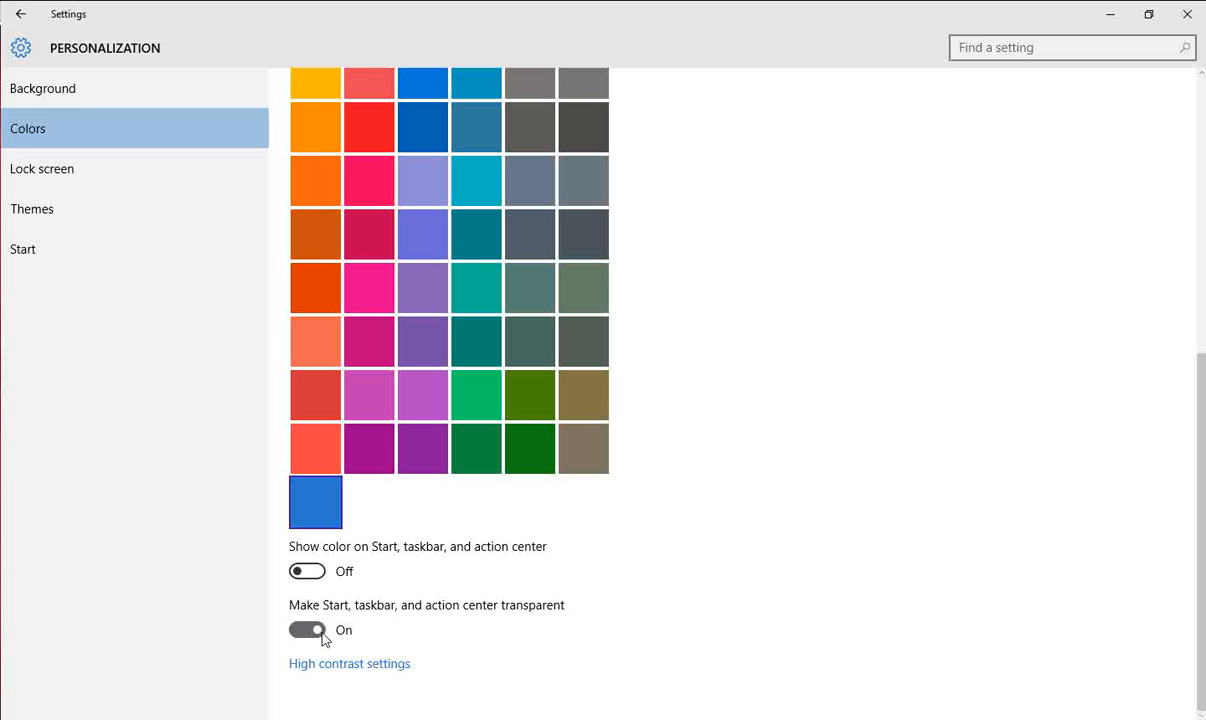
{"action": "left_click", "coordinate": [307, 629]}
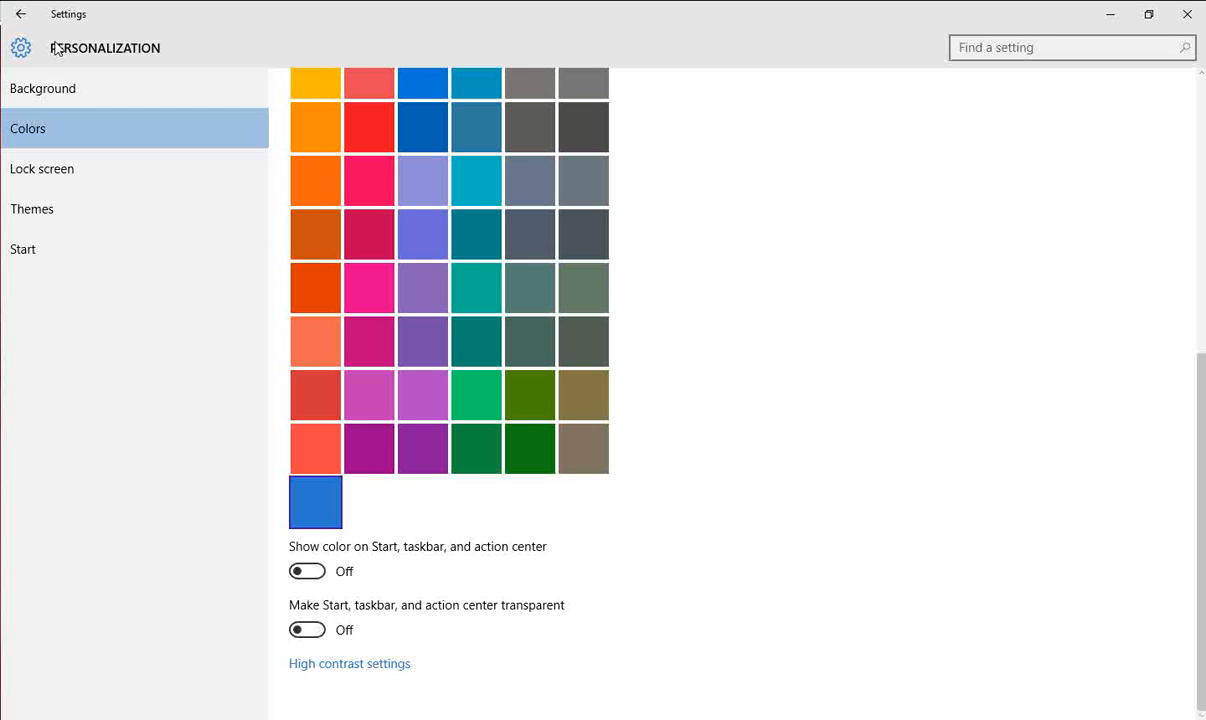
{"action": "left_click", "coordinate": [21, 13]}
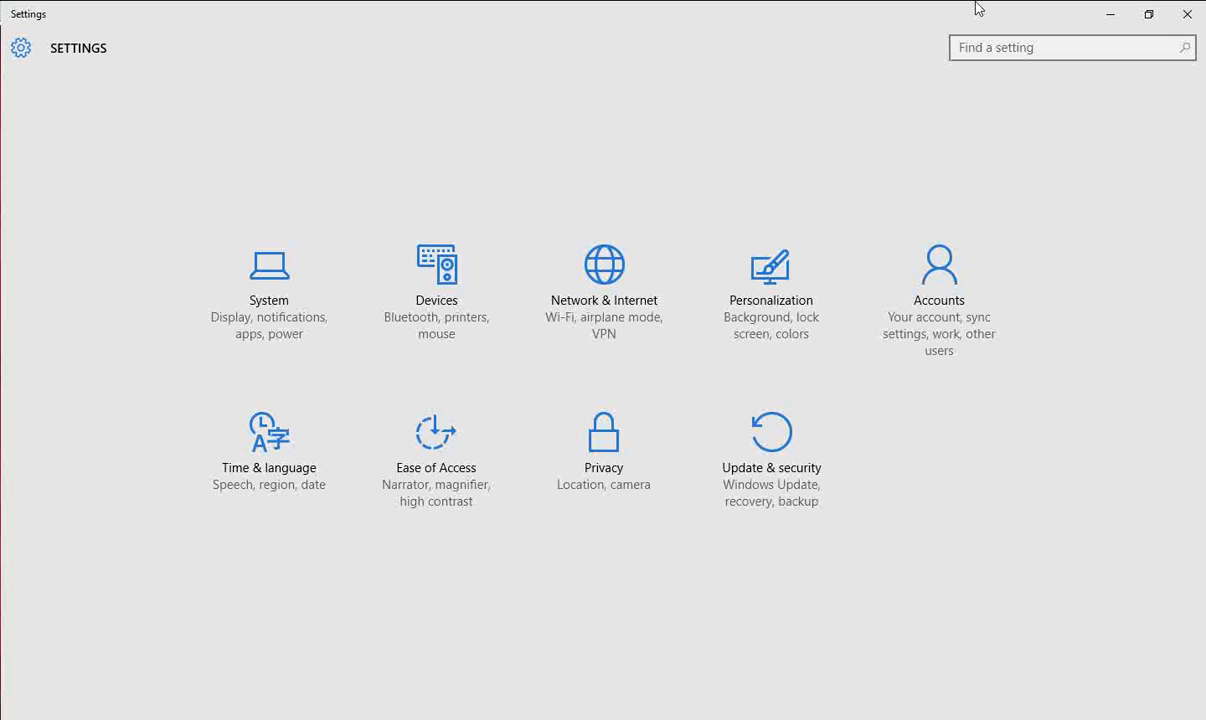
{"action": "left_click", "coordinate": [1187, 14]}
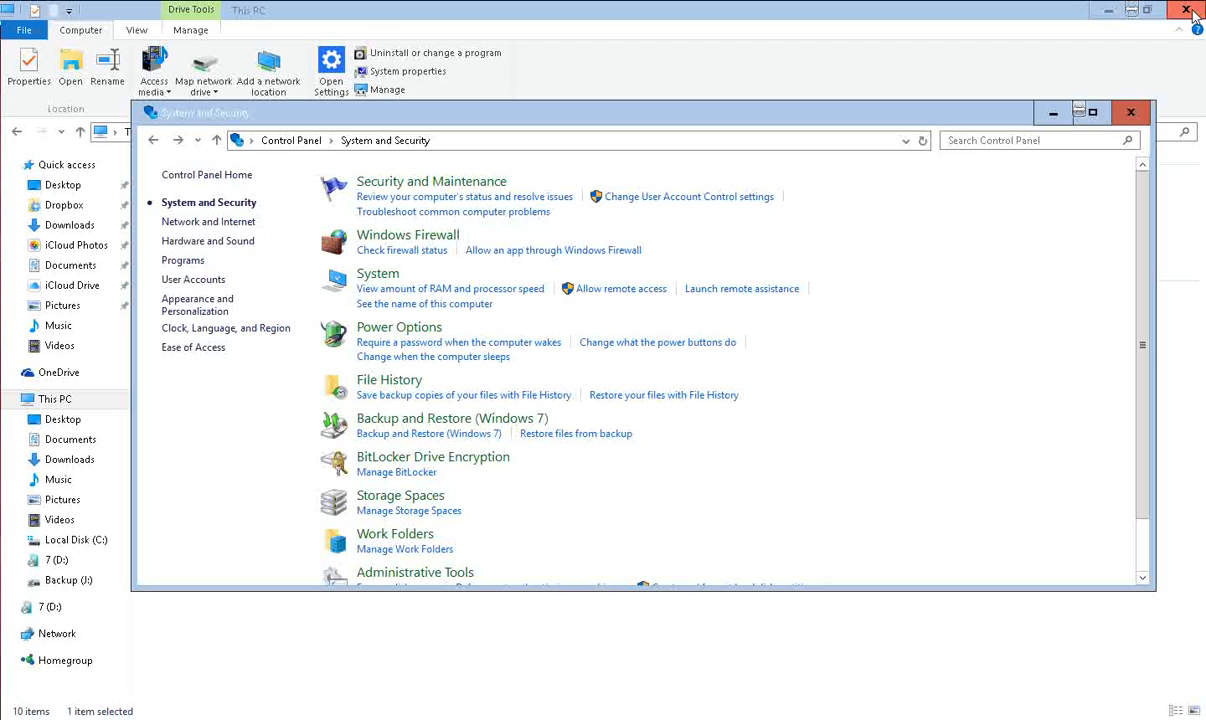